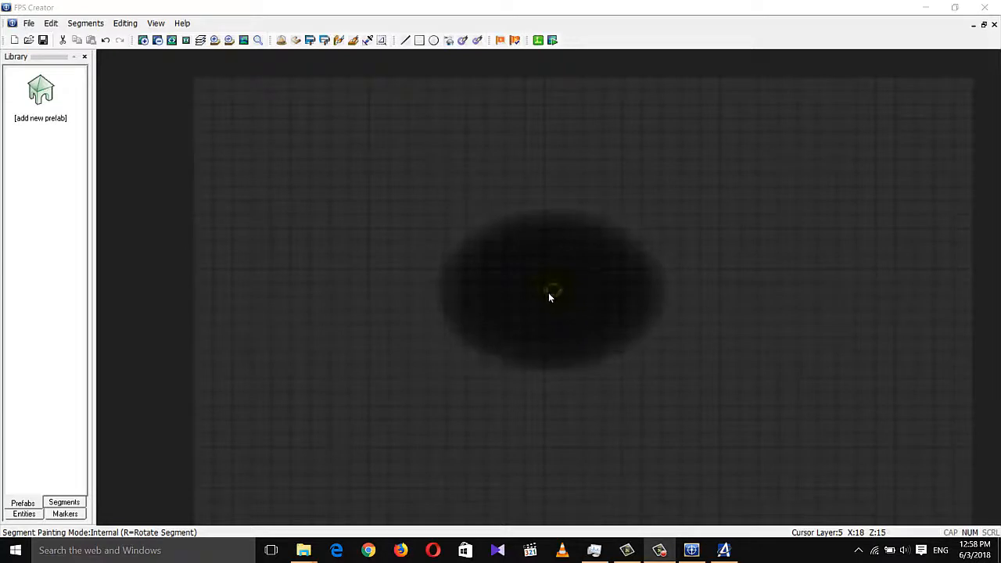
pyautogui.moveTo(524, 292)
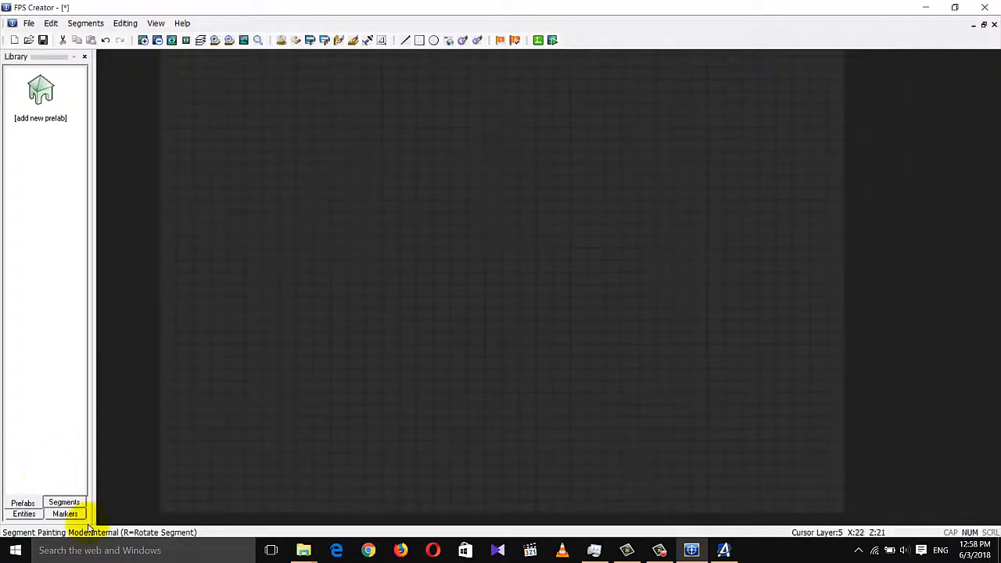
# Step: Paint two Chateau Grand Hallway Top rooms joined by a narrow corridor
pyautogui.click(64, 502)
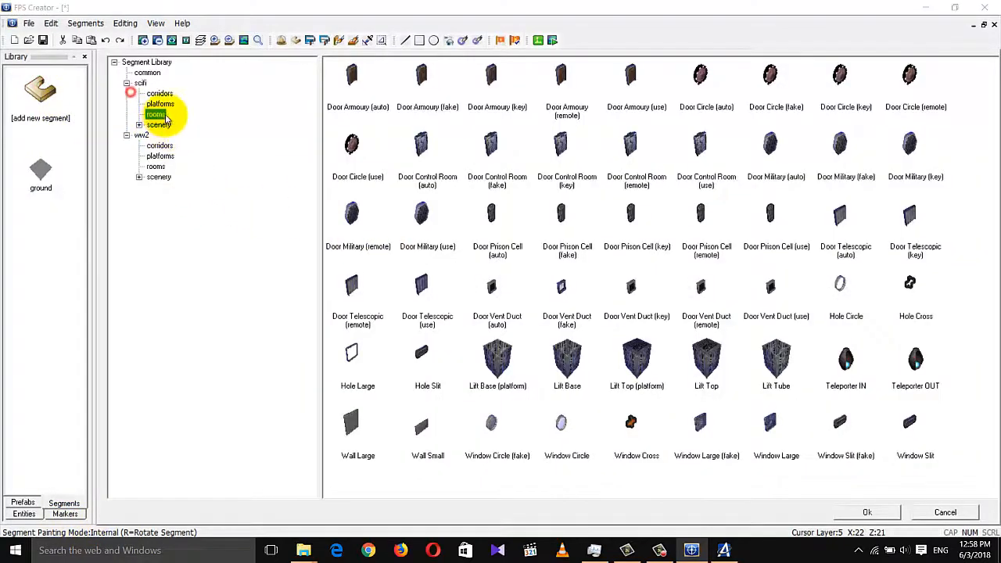
pyautogui.click(155, 165)
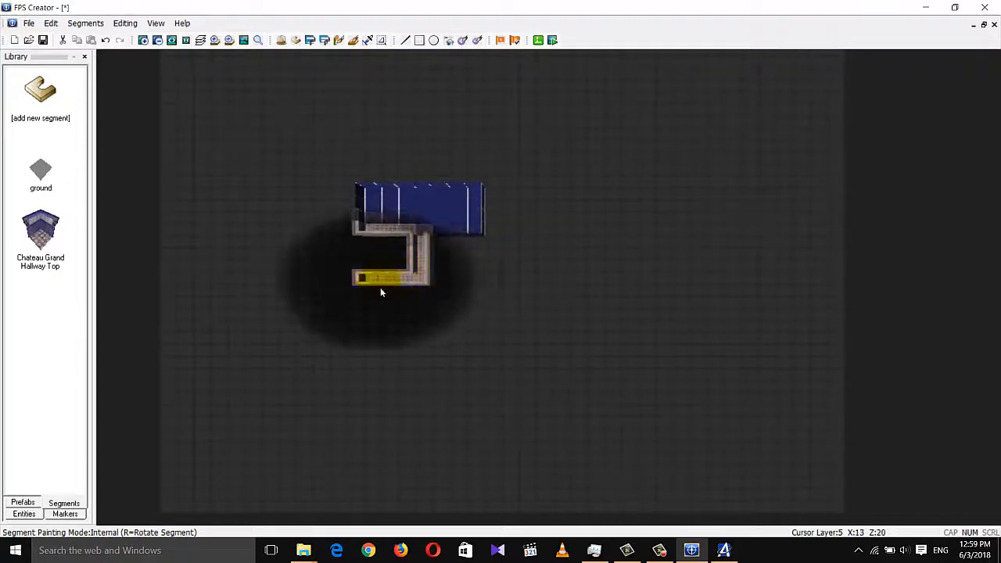
pyautogui.click(399, 293)
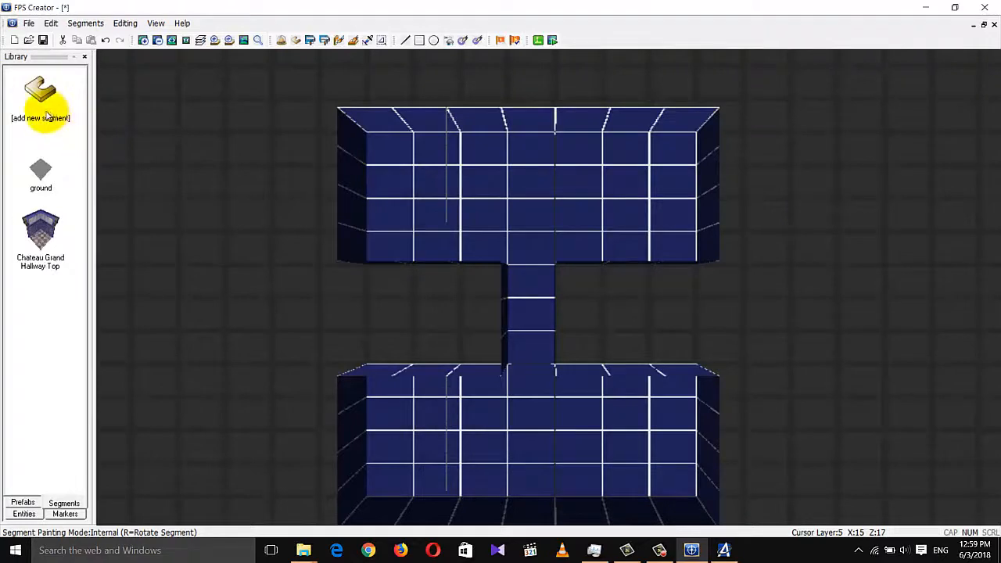
# Step: Add the Chateau Grand Hallway Ceiling segment from ww2 > rooms
pyautogui.click(40, 94)
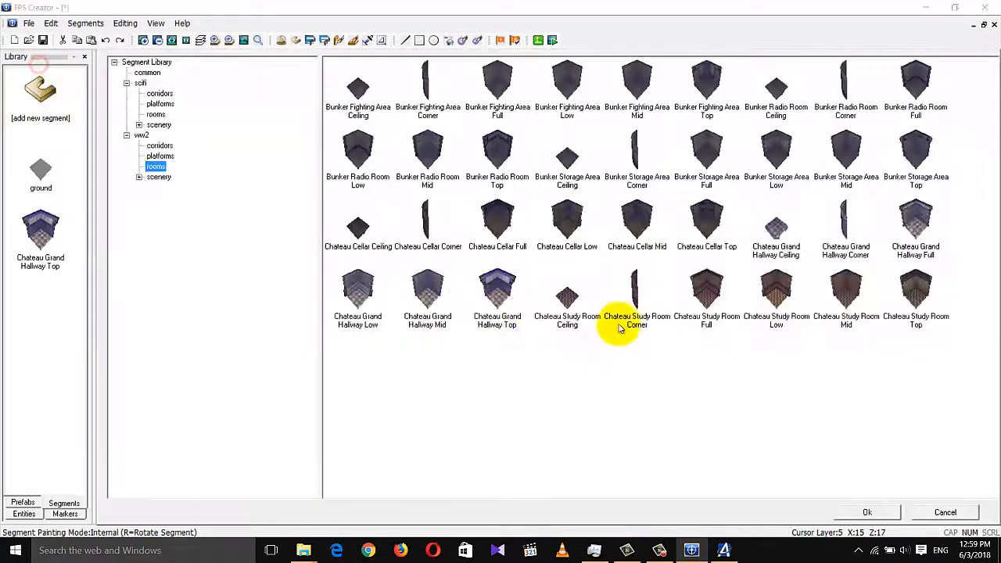
pyautogui.moveTo(532, 297)
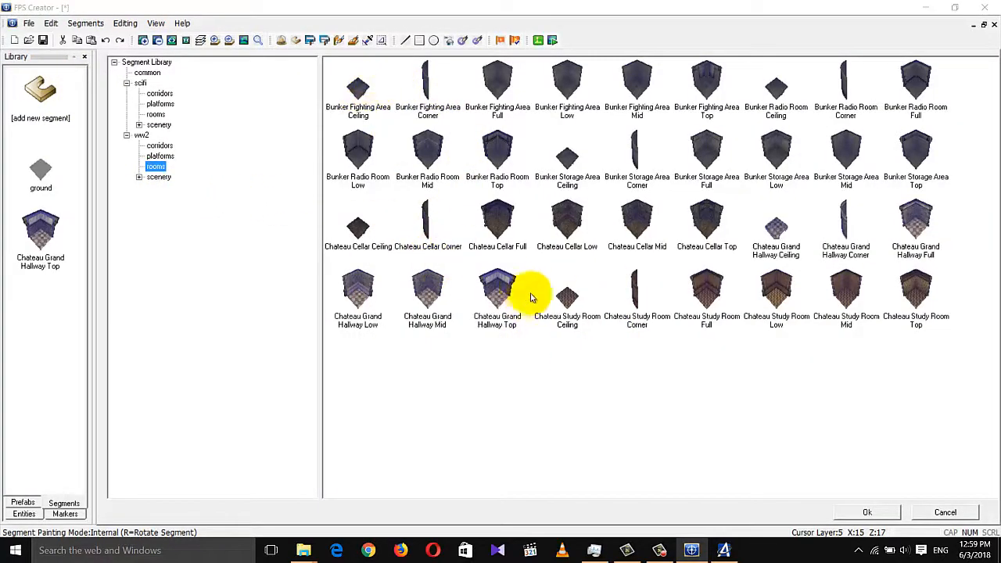
pyautogui.click(567, 290)
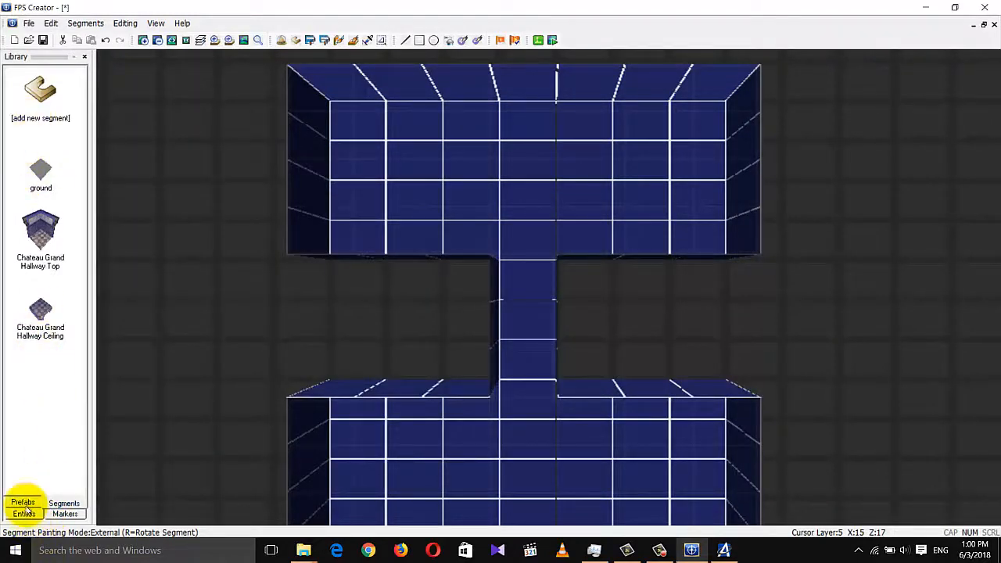
# Step: Place a player start in the lower room and a trigger zone in the corridor
pyautogui.click(24, 514)
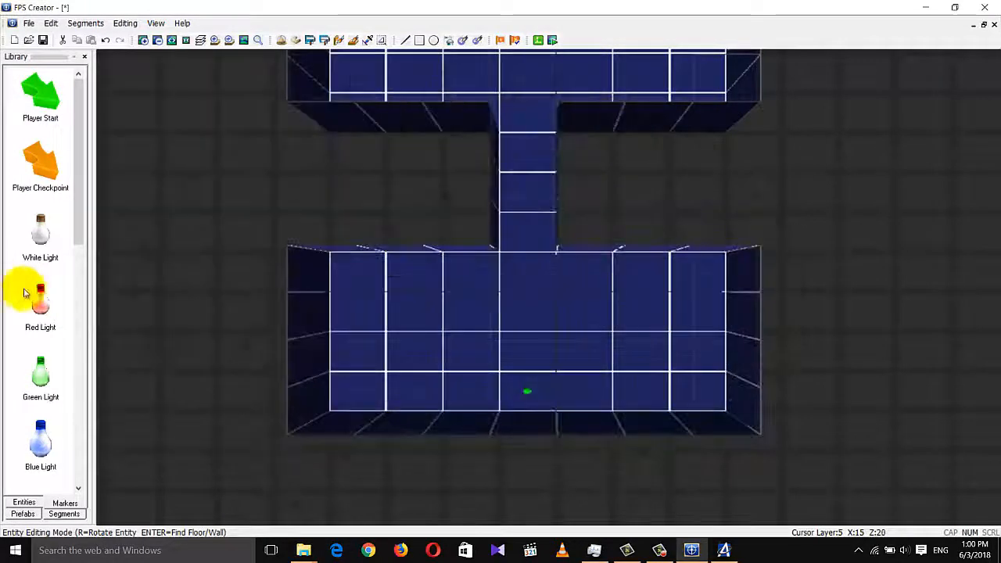
pyautogui.scroll(-3)
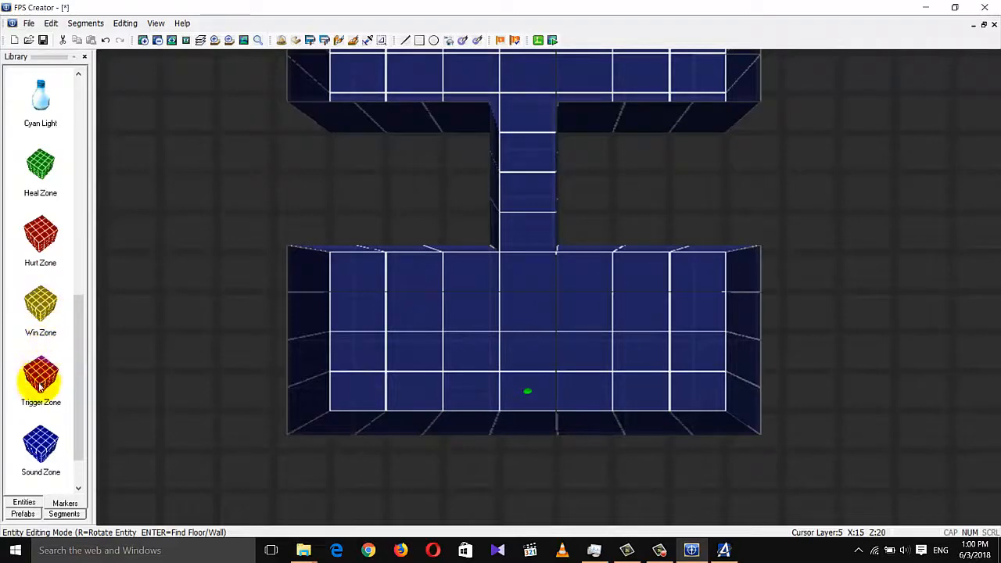
pyautogui.click(40, 379)
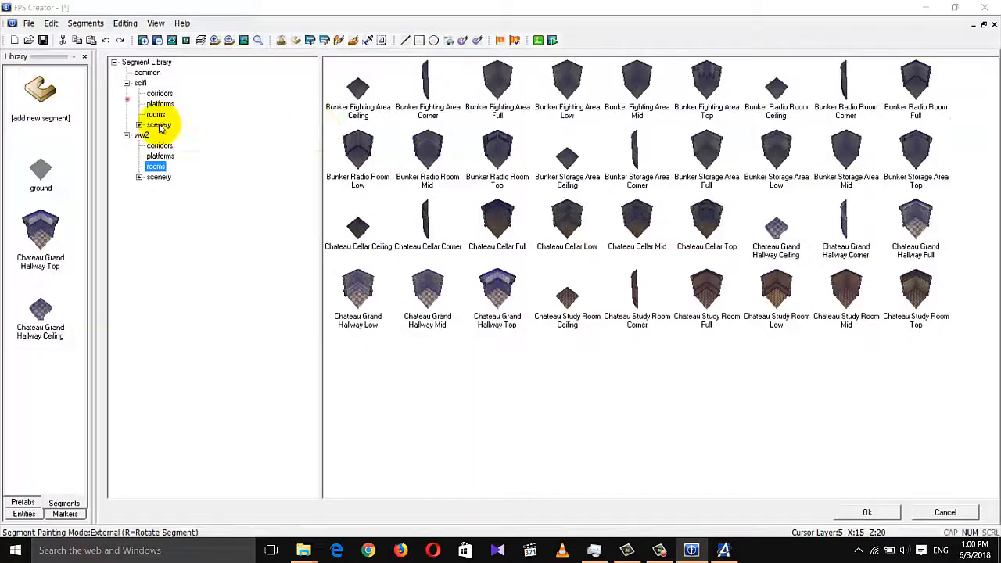
# Step: Add the scifi Door Control Room (remote) piece and paint it into place
pyautogui.click(159, 124)
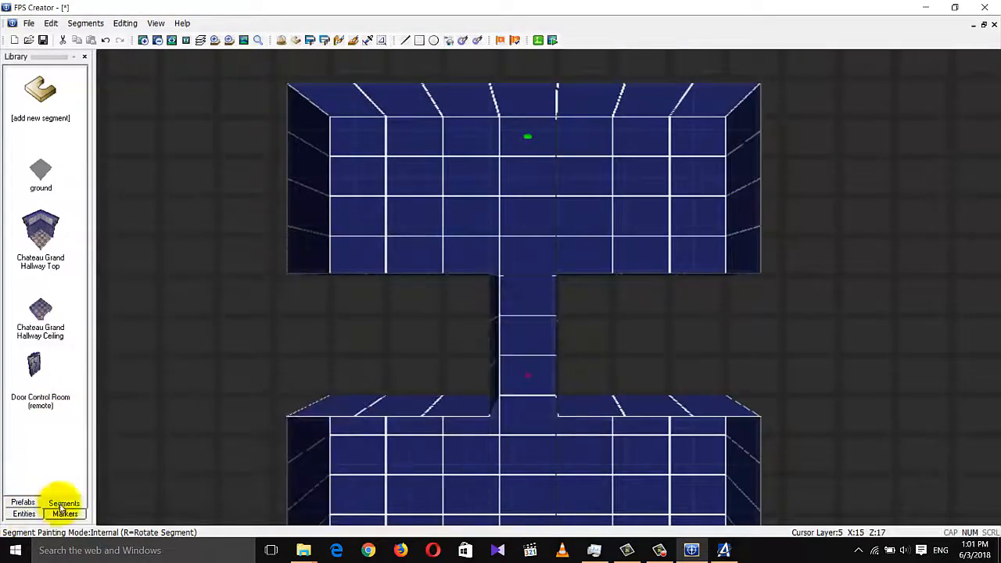
pyautogui.click(23, 514)
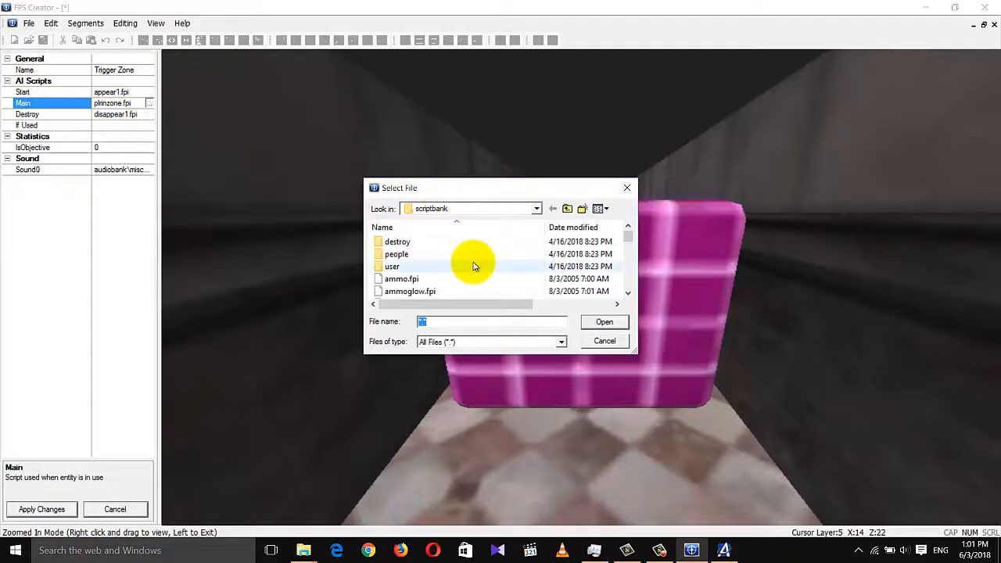
# Step: Set trigger zone Main to plrinzoneactivateused.fpi, If Used to RemoteDoor1, and apply
pyautogui.scroll(-3)
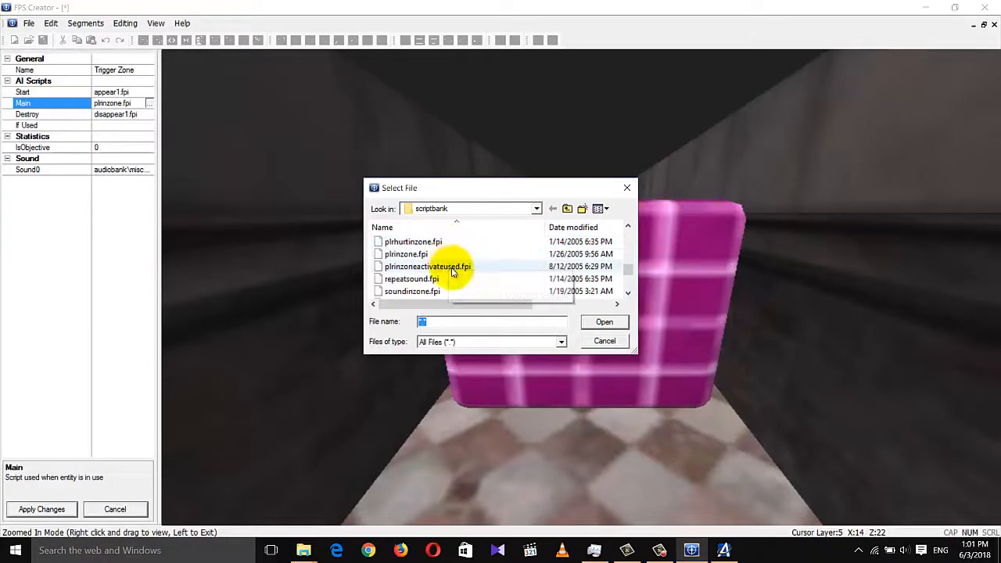
pyautogui.moveTo(427, 266)
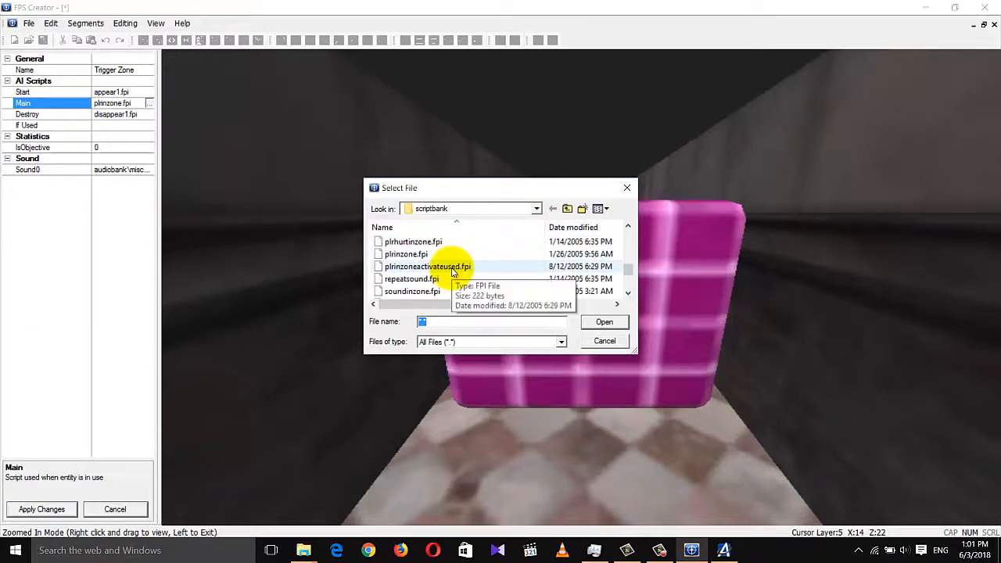
pyautogui.click(427, 266)
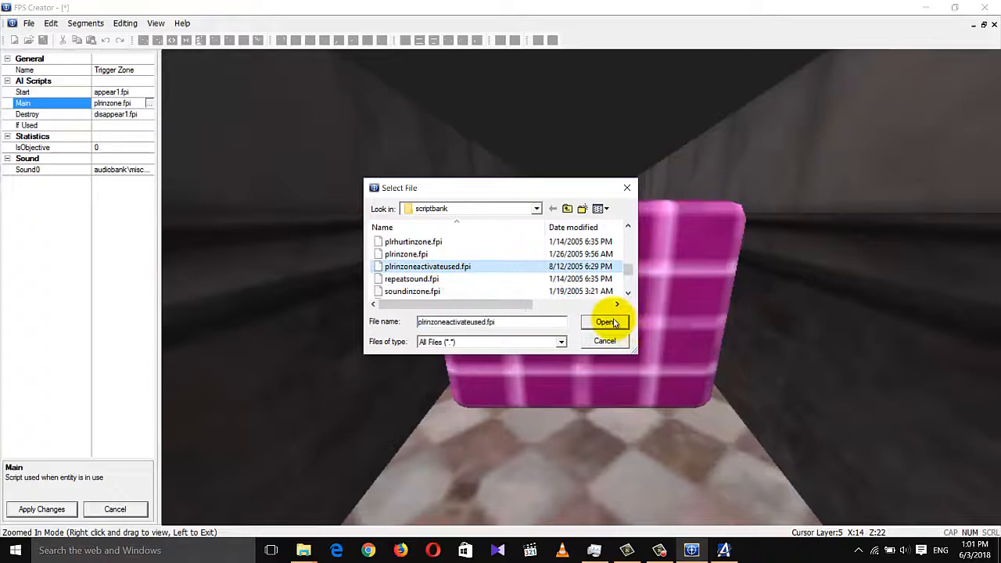
pyautogui.click(606, 322)
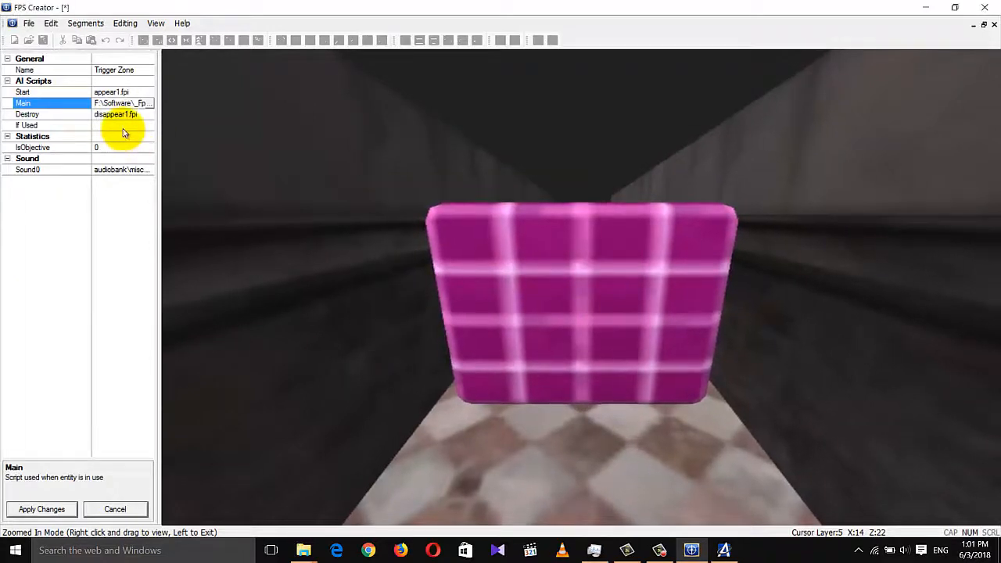
pyautogui.click(121, 125)
pyautogui.write('R')
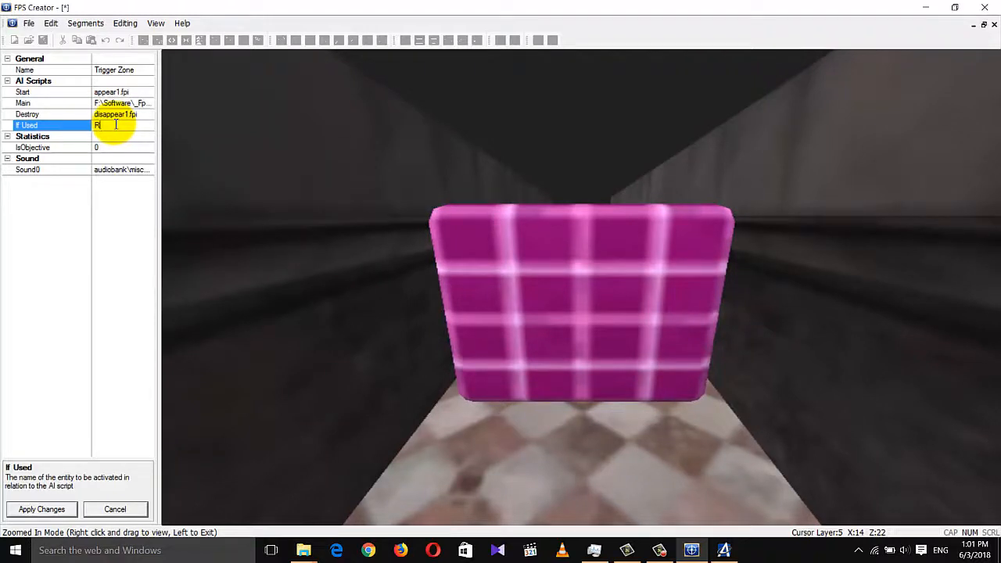
pyautogui.write('emoteDoor1')
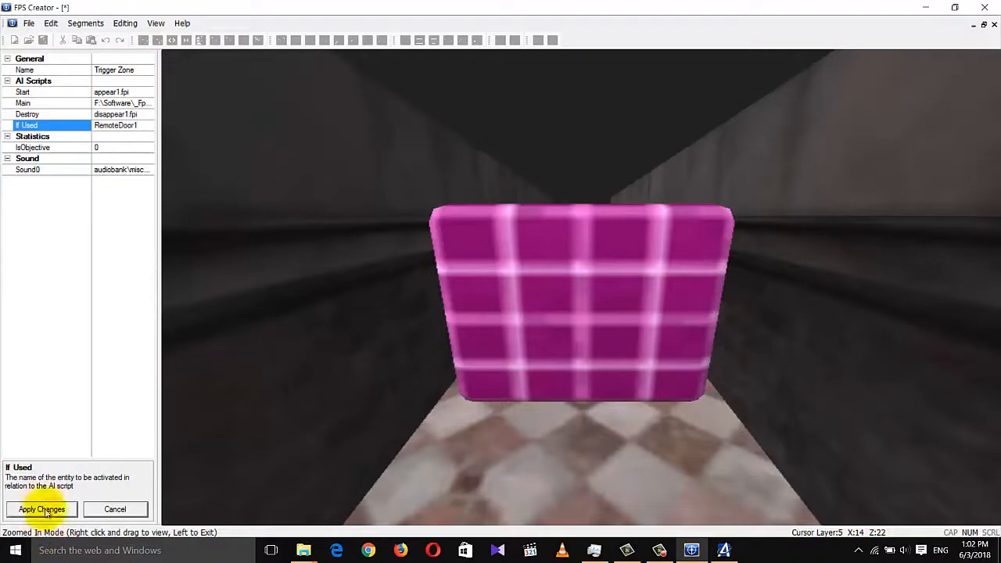
pyautogui.click(41, 509)
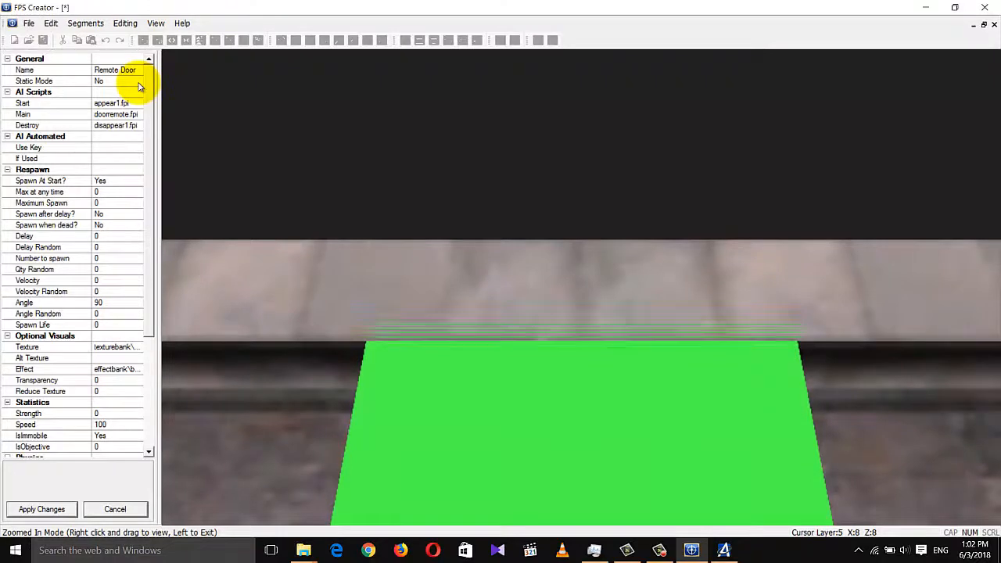
pyautogui.moveTo(115, 154)
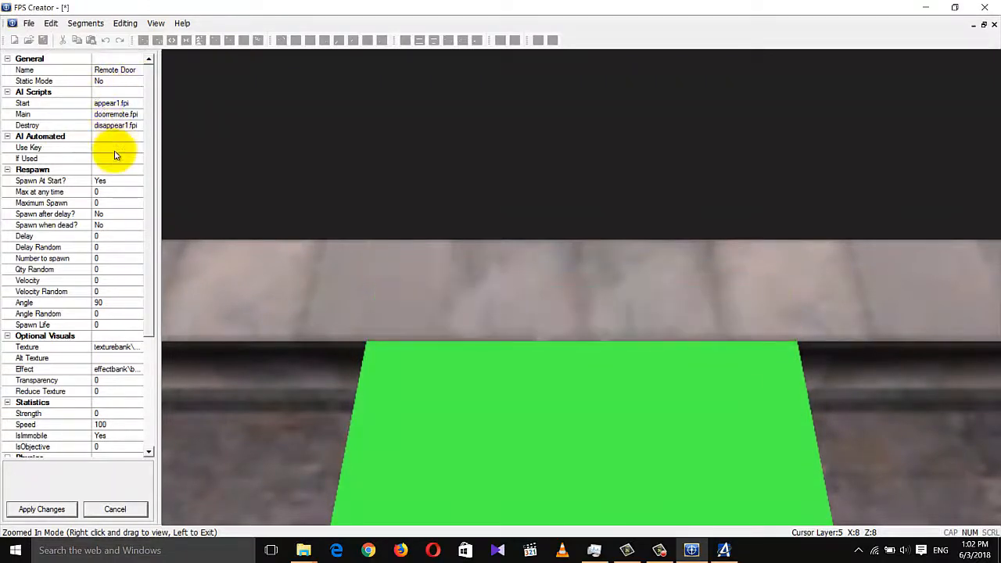
# Step: Name the remote door RemoteDoor1 and apply the change
pyautogui.click(116, 158)
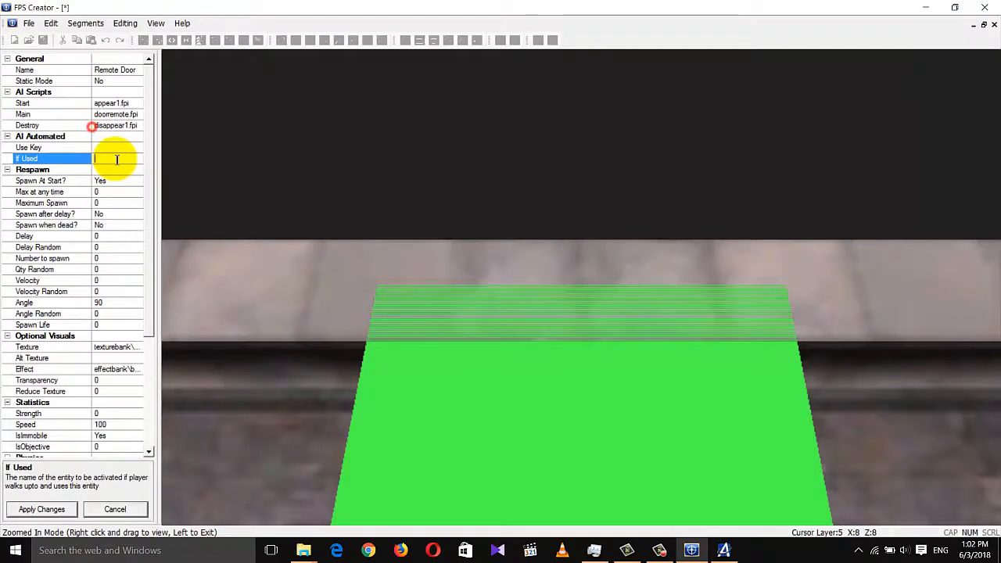
pyautogui.click(115, 69)
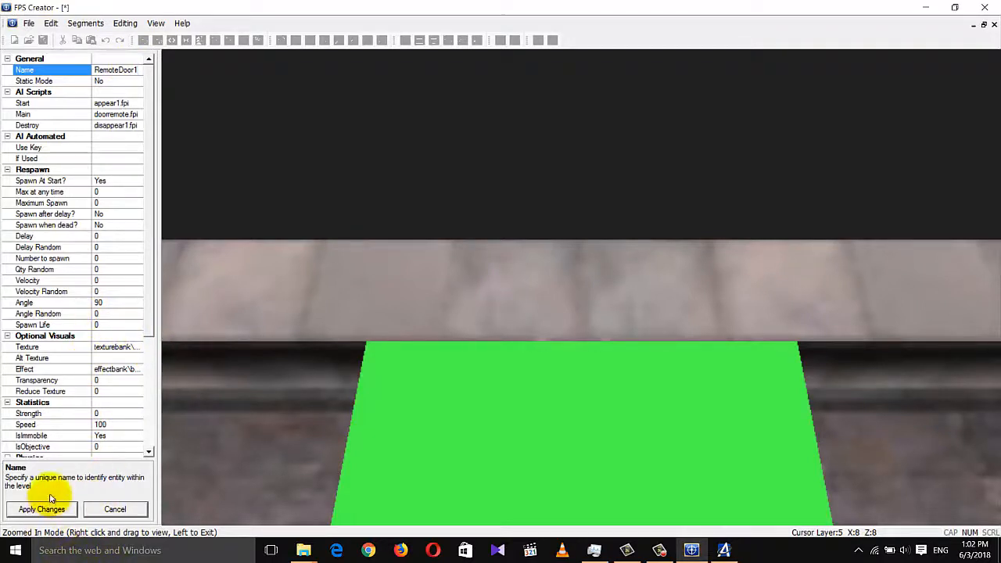
pyautogui.moveTo(491, 153)
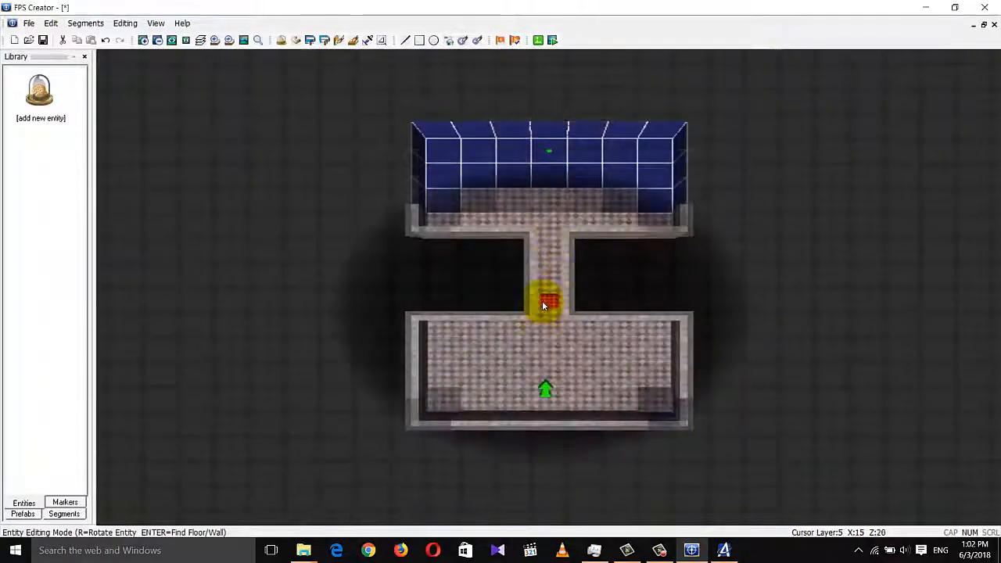
# Step: Build the level with Test Game and wait for loading to finish
pyautogui.click(538, 40)
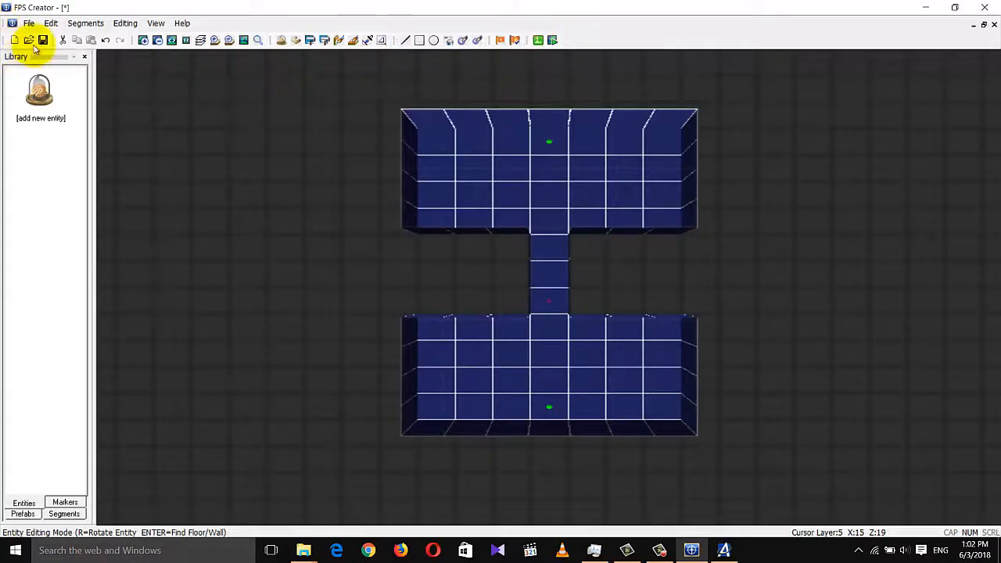
pyautogui.click(42, 40)
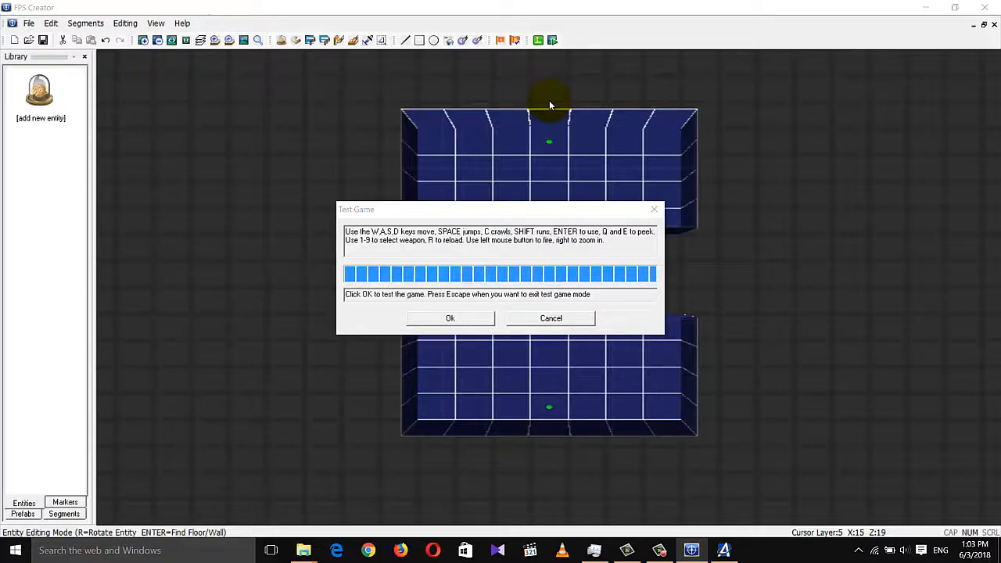
pyautogui.moveTo(539, 108)
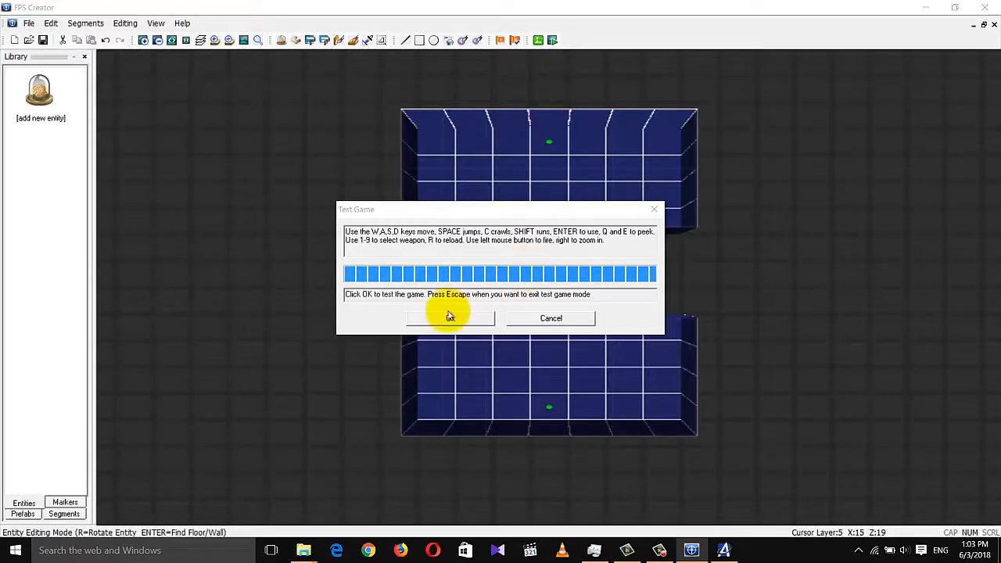
# Step: Start the test game and walk down the corridor toward the remote door
pyautogui.click(449, 317)
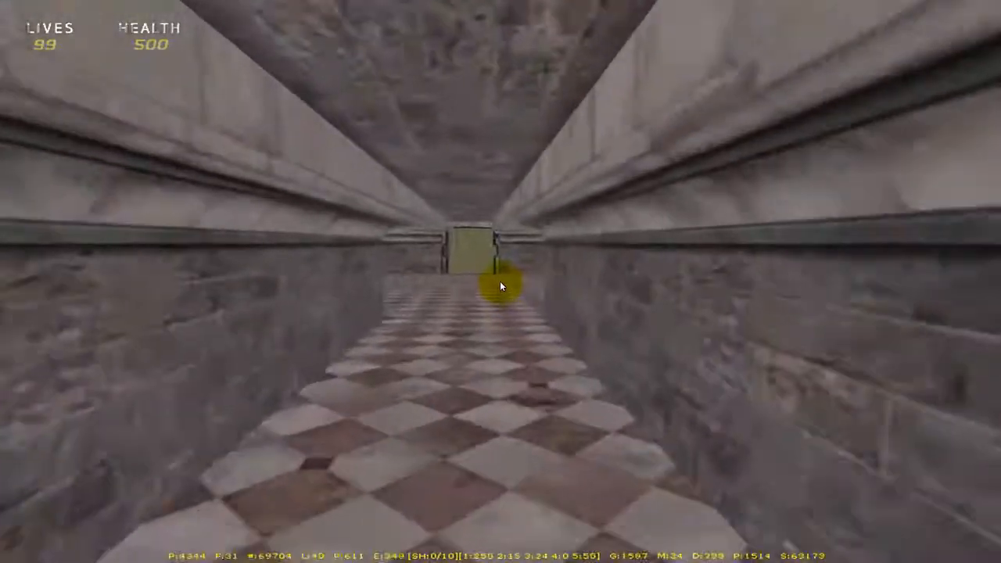
pyautogui.press('w')
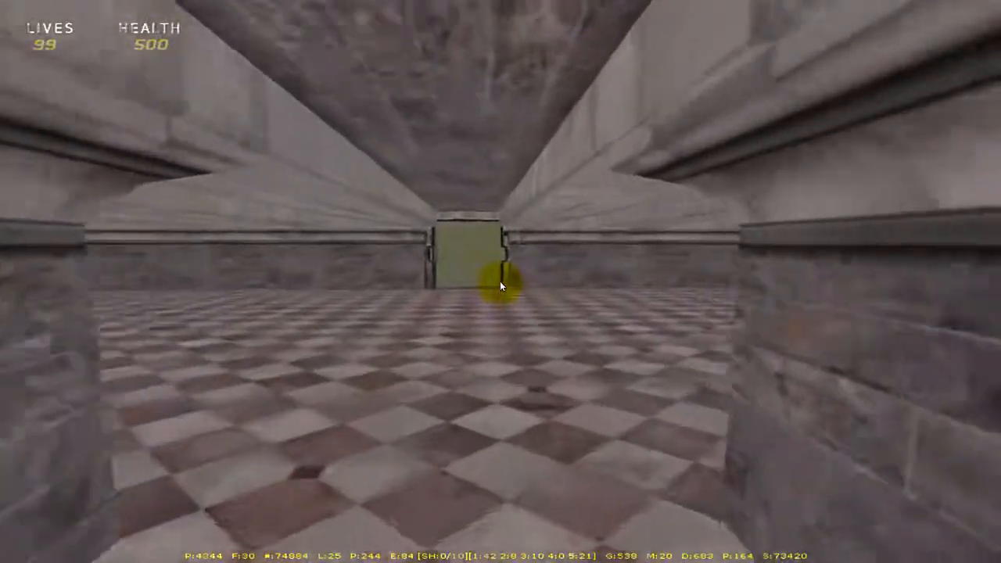